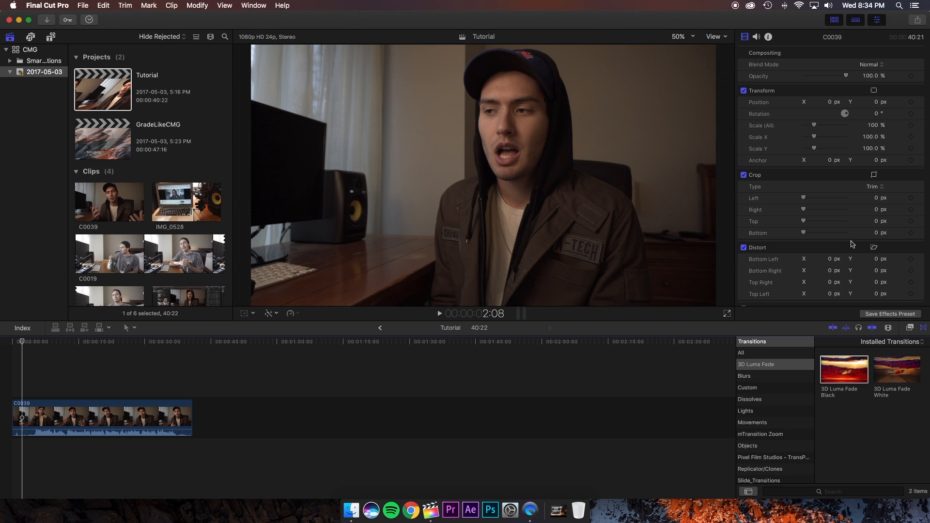
# Step: Apply the ColorFinale effect from the Effects browser to clip C0039
pyautogui.click(910, 328)
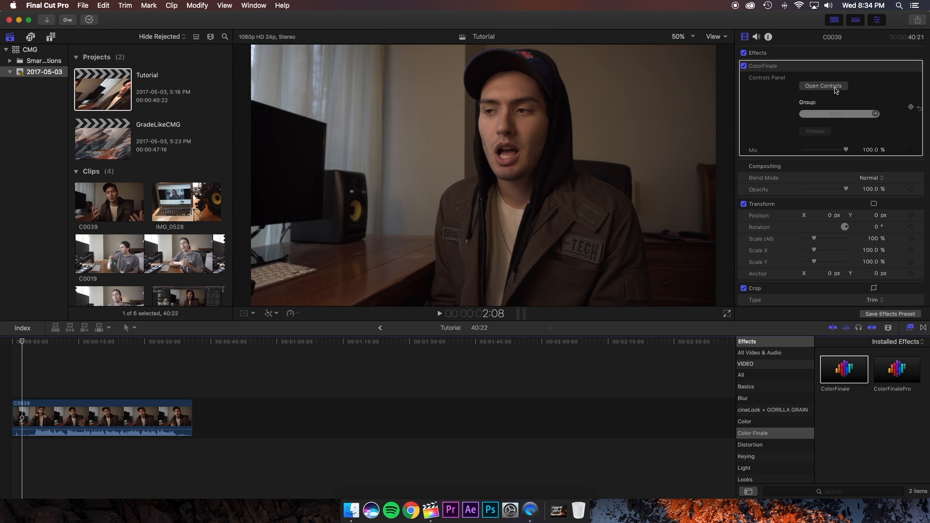
# Step: Launch the Color Finale grading window from the ColorFinale controls in the Inspector
pyautogui.click(824, 86)
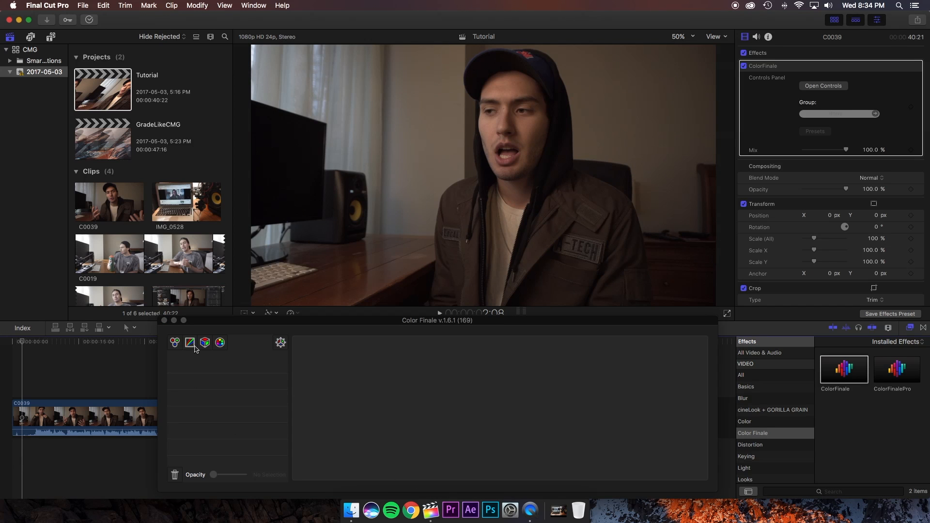
pyautogui.moveTo(220, 375)
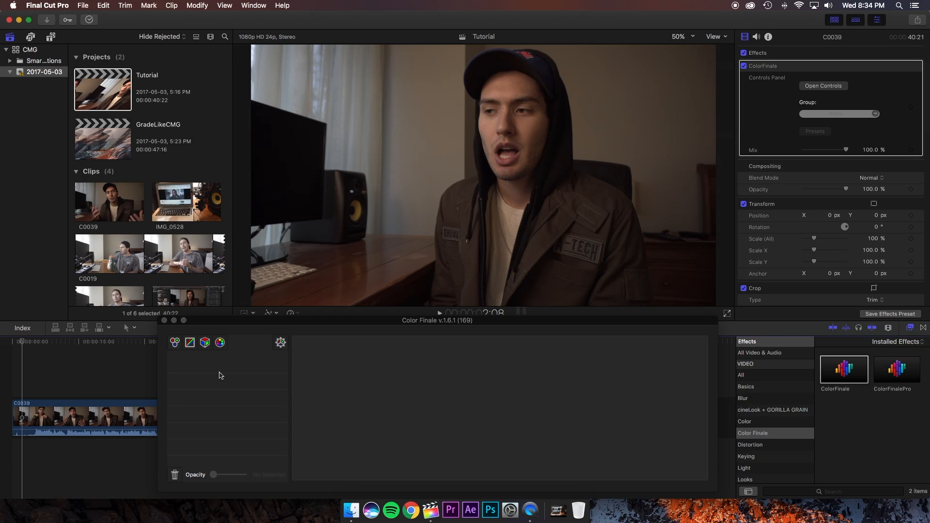
pyautogui.moveTo(384, 386)
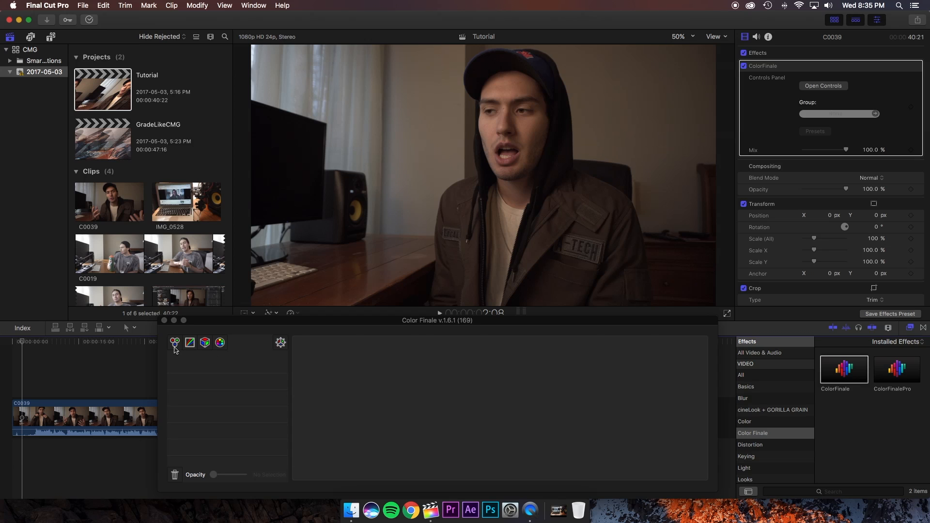
# Step: Add a Color Wheels layer, lift Gain to about 0.12 and tint it toward blue
pyautogui.click(175, 343)
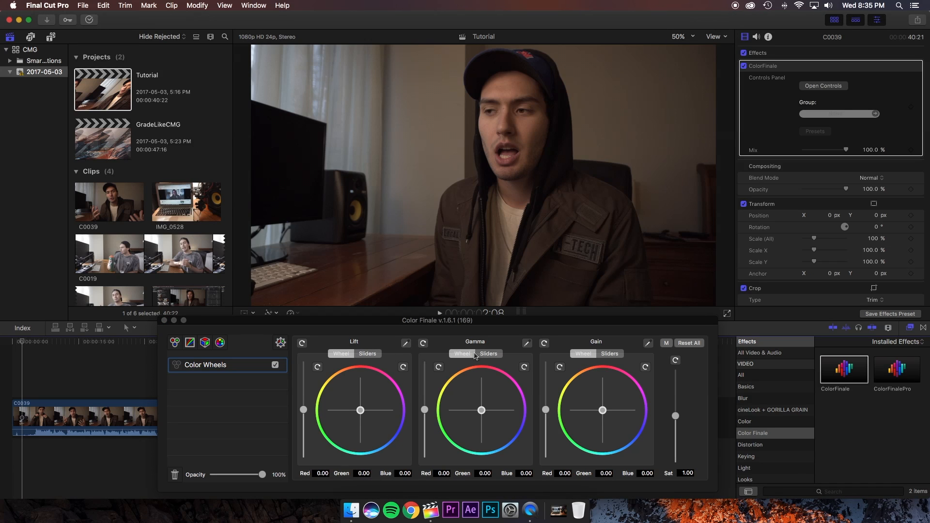
pyautogui.moveTo(578, 336)
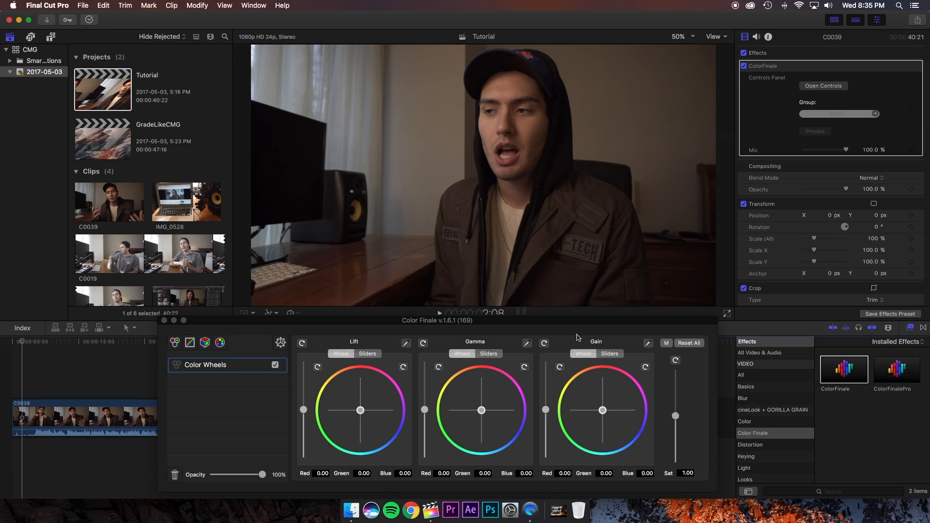
pyautogui.moveTo(585, 347)
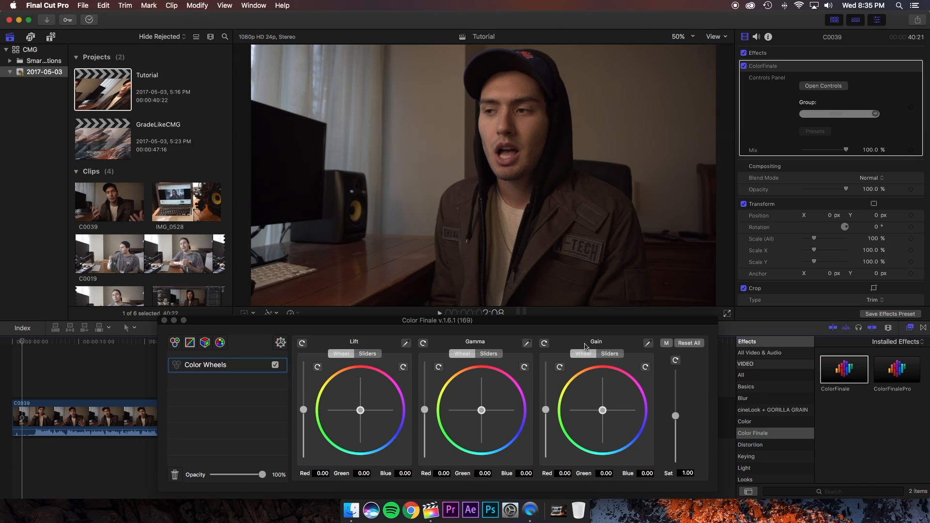
pyautogui.moveTo(545, 409)
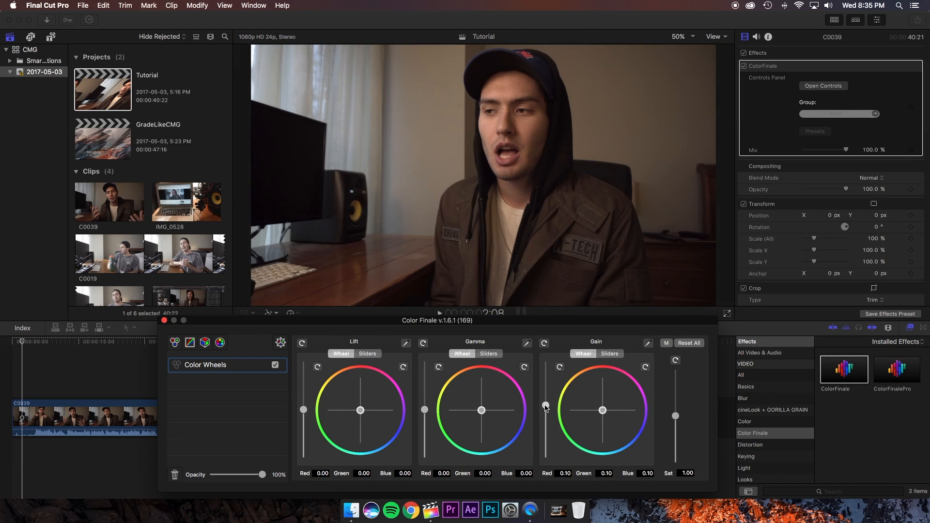
pyautogui.moveTo(545, 406); pyautogui.dragTo(544, 402)
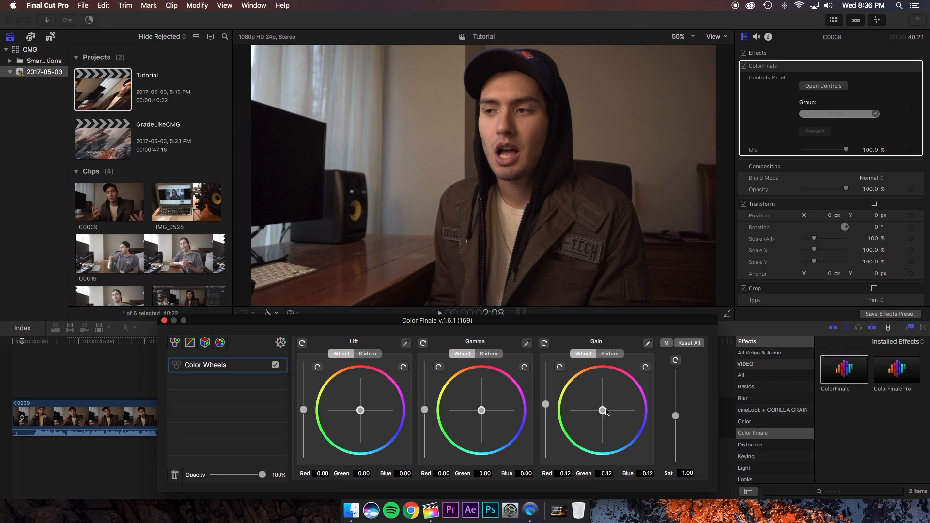
pyautogui.moveTo(604, 409); pyautogui.dragTo(603, 412)
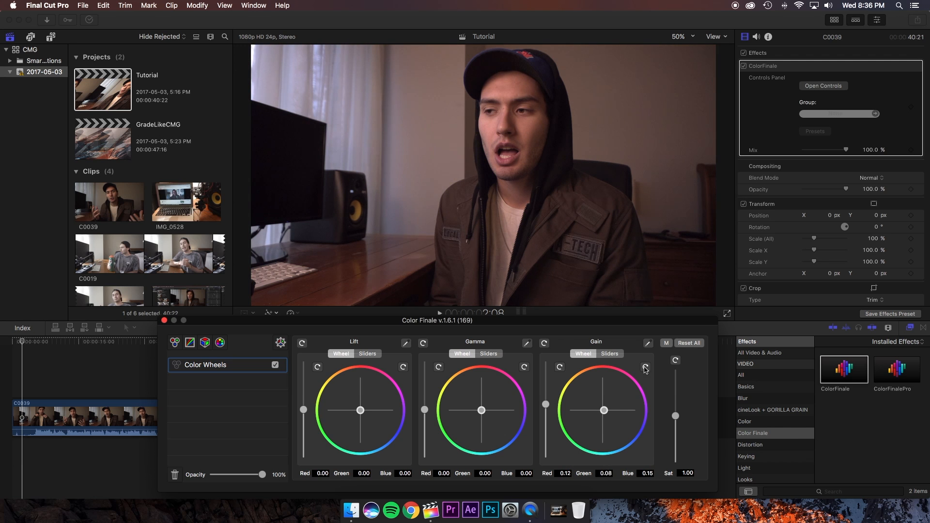
# Step: Add a Curves layer and raise the master curve's black point to fade the shadows
pyautogui.click(645, 367)
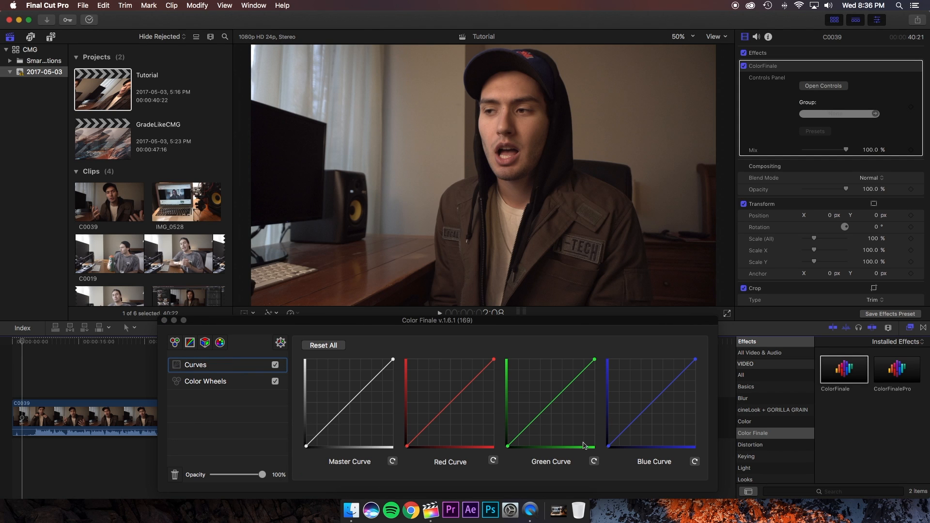
pyautogui.moveTo(353, 465)
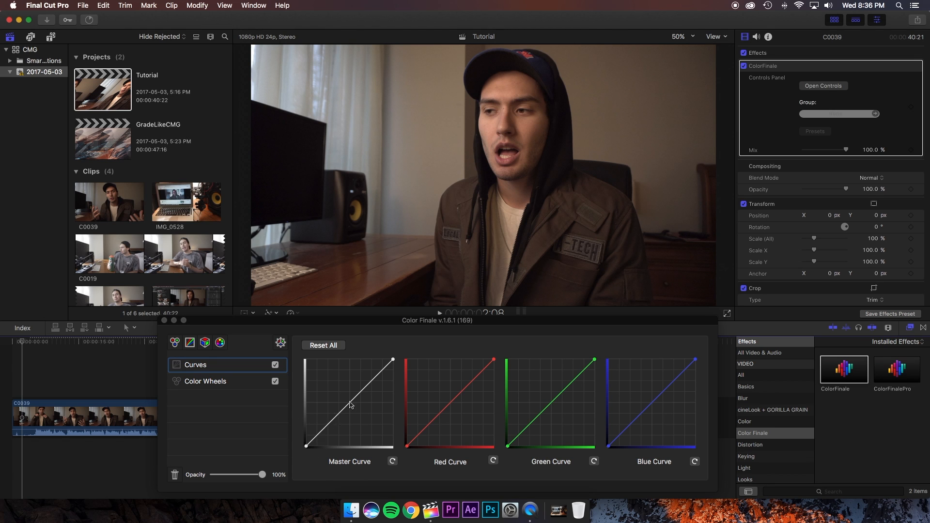
pyautogui.moveTo(360, 413)
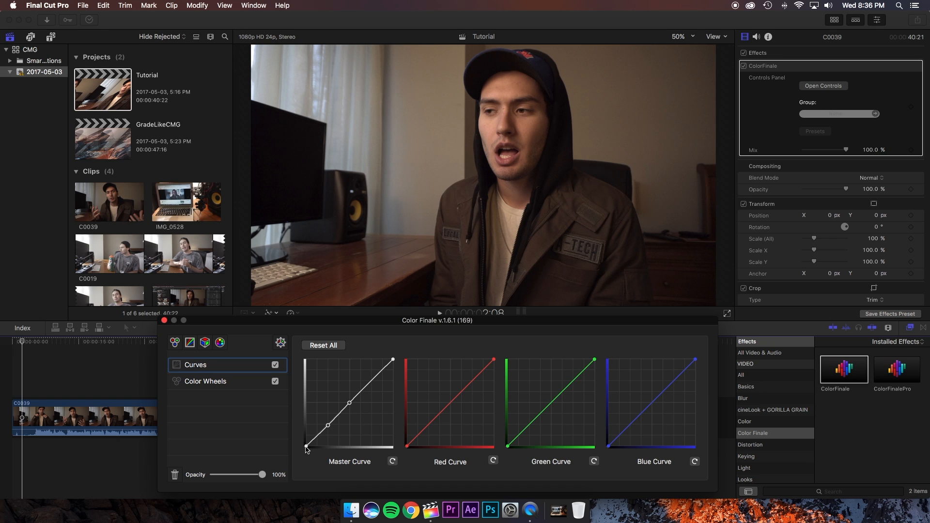
pyautogui.moveTo(306, 447); pyautogui.dragTo(305, 439)
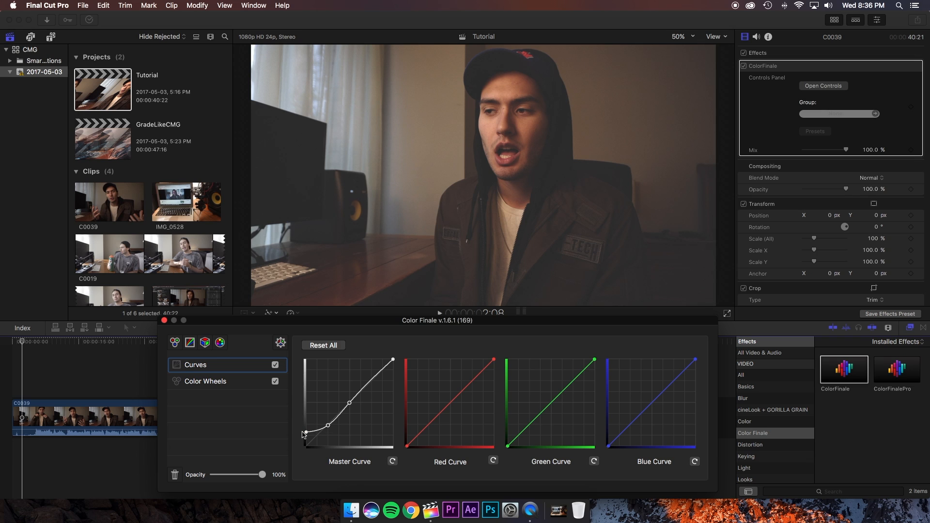
pyautogui.moveTo(326, 425); pyautogui.dragTo(307, 432)
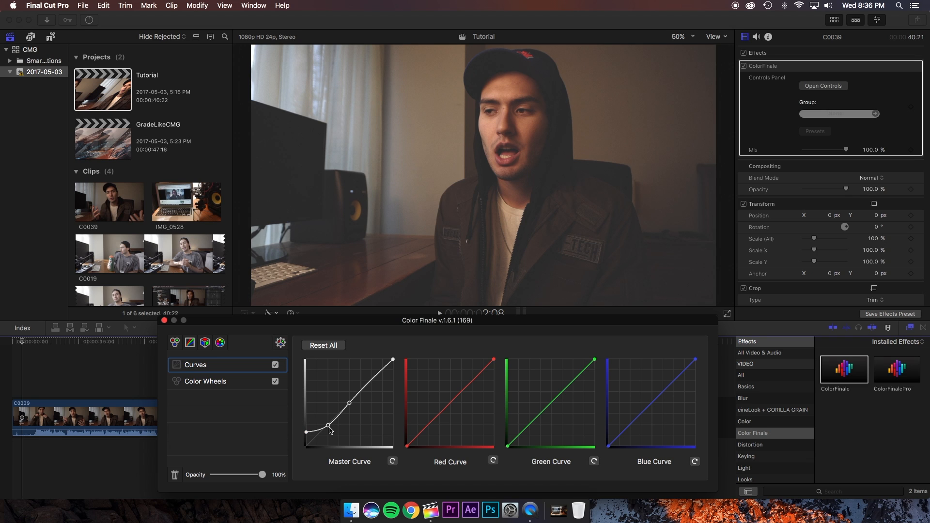
pyautogui.click(205, 381)
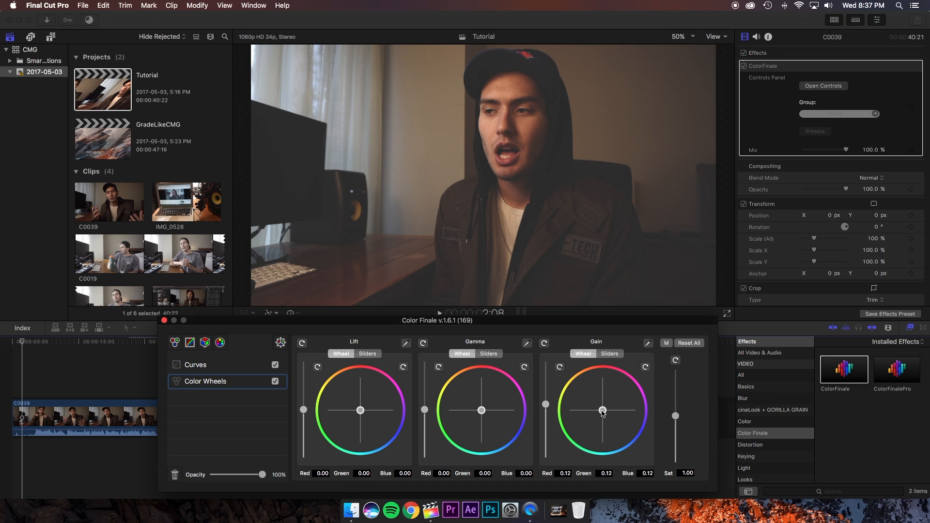
# Step: Push the Gain puck further blue and Gamma slightly magenta, keeping shadows neutral
pyautogui.moveTo(602, 410); pyautogui.dragTo(602, 412)
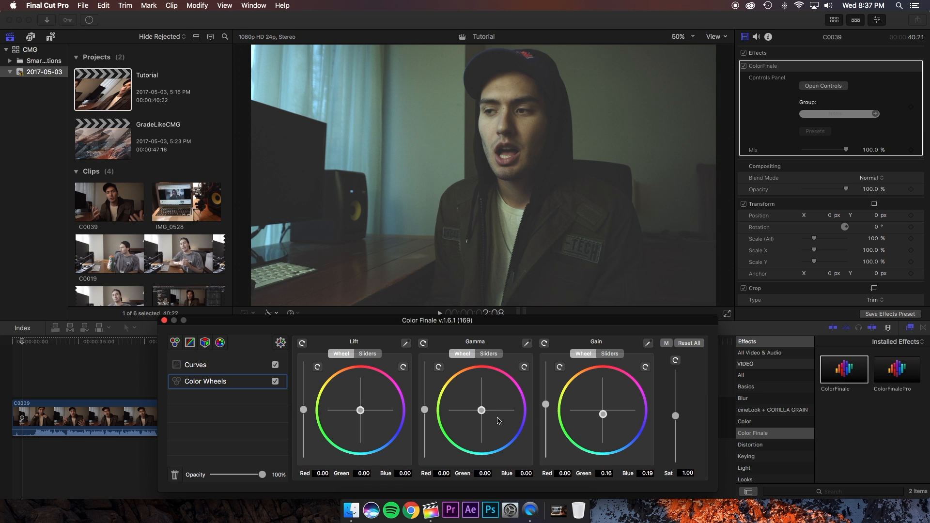
pyautogui.moveTo(480, 410); pyautogui.dragTo(481, 408)
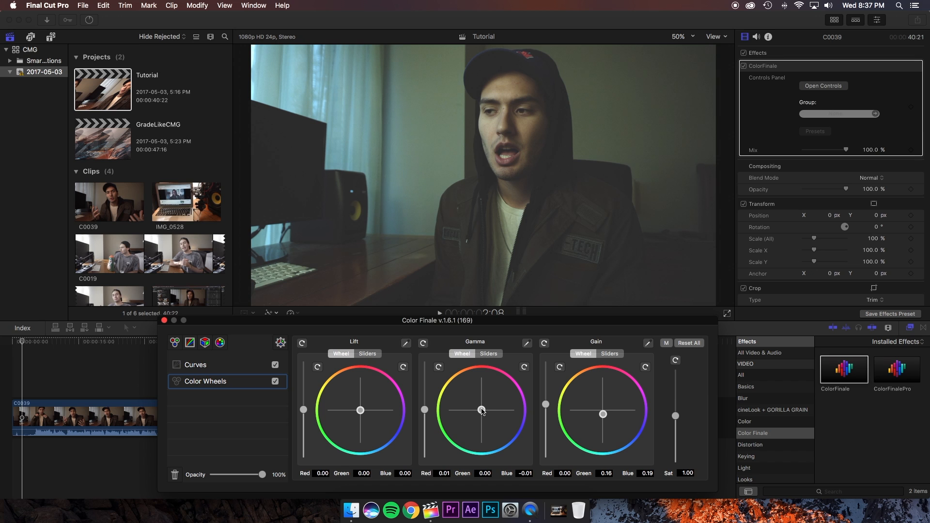
pyautogui.moveTo(481, 410); pyautogui.dragTo(483, 408)
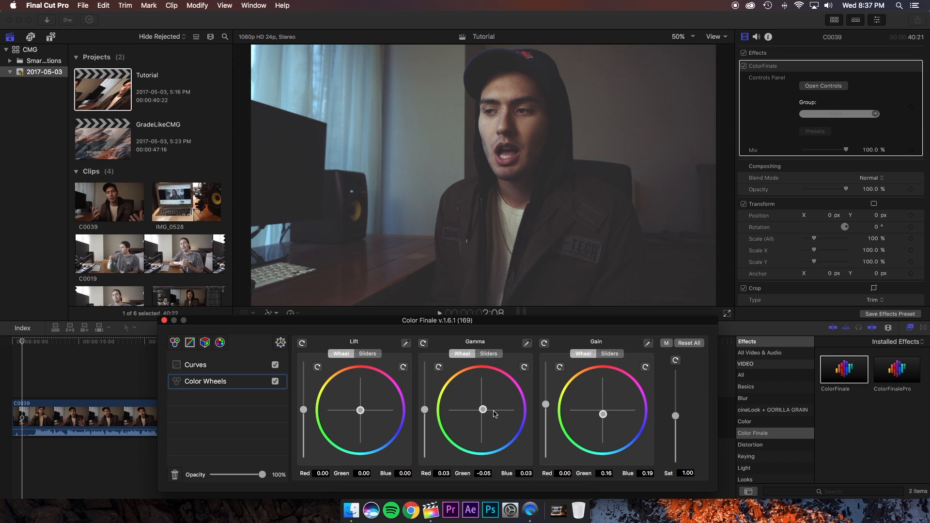
pyautogui.moveTo(361, 411)
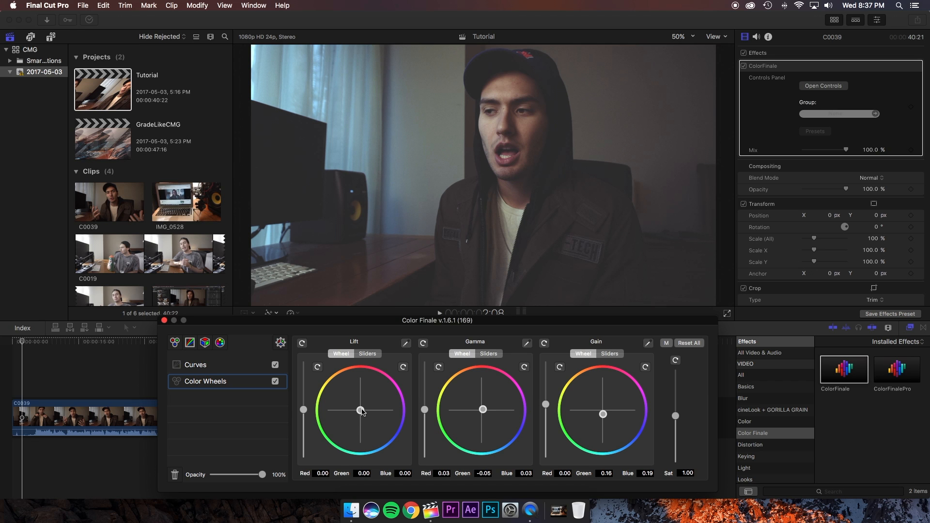
pyautogui.moveTo(362, 411); pyautogui.dragTo(360, 417)
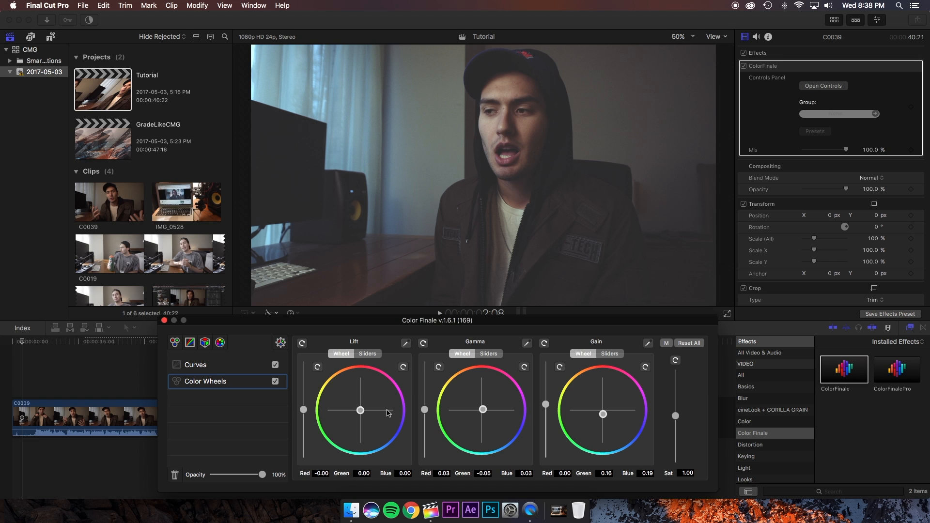
pyautogui.click(195, 365)
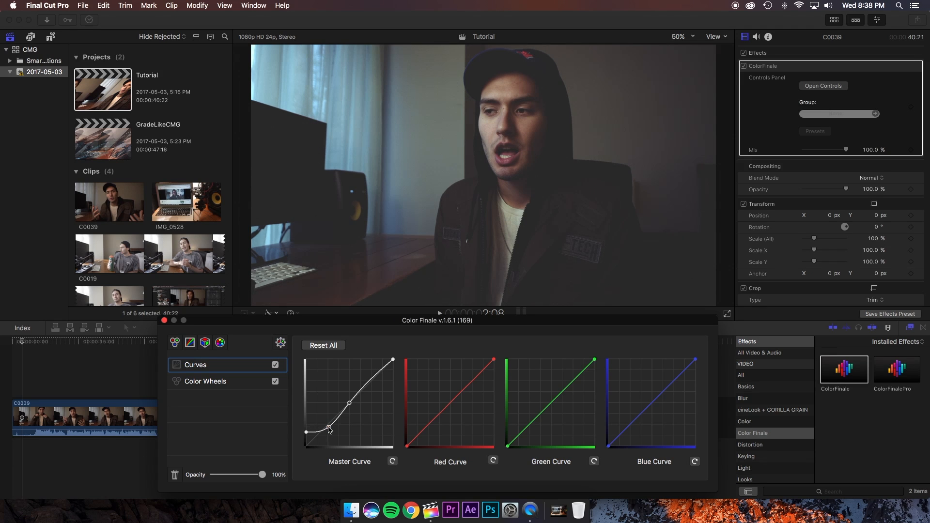
pyautogui.moveTo(329, 428); pyautogui.dragTo(307, 432)
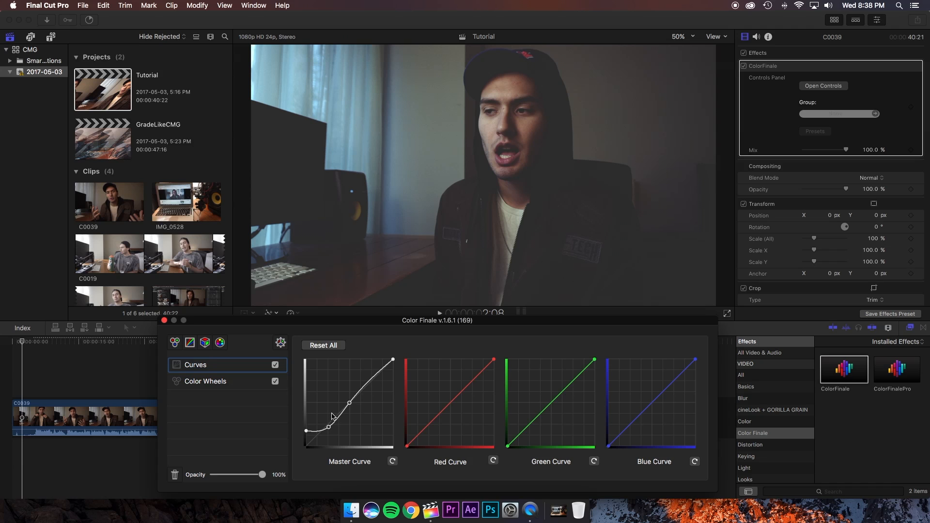
pyautogui.click(205, 381)
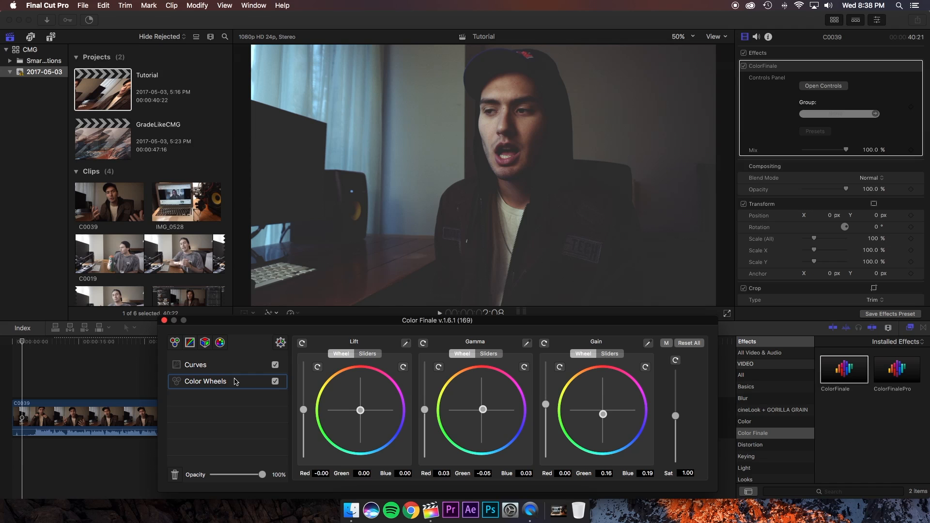